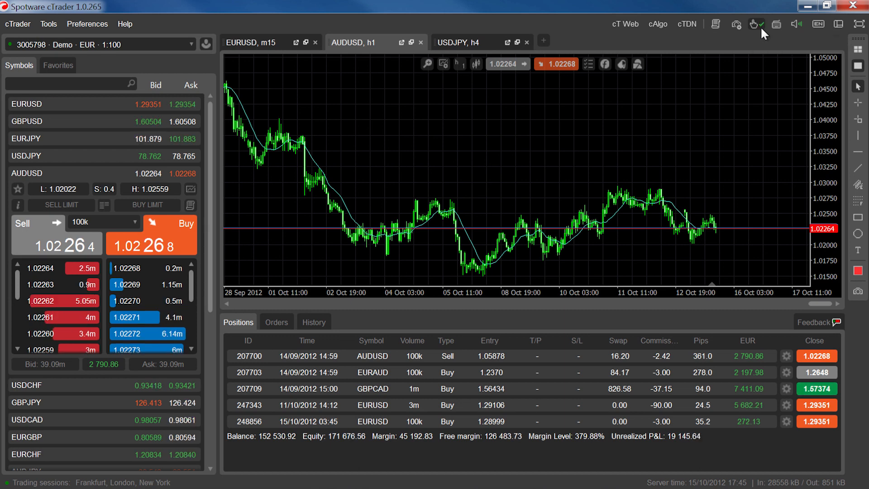
mouse_move(763, 25)
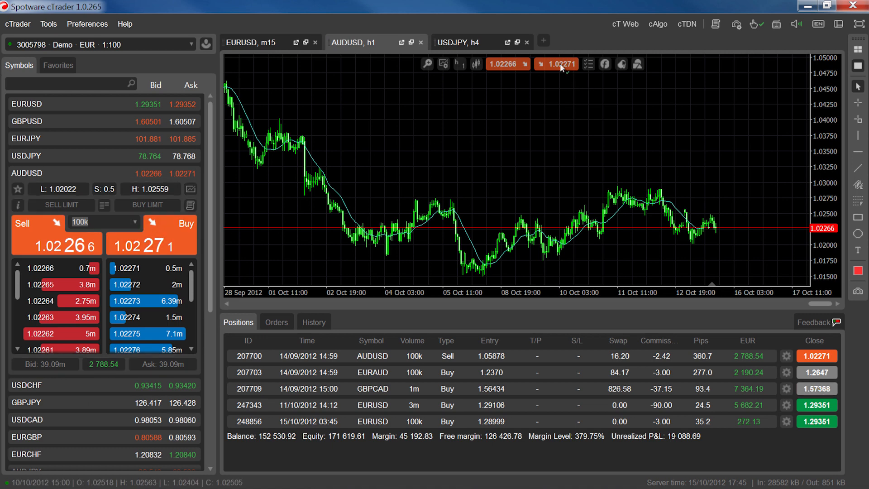
Enable QuickTrade one-click trading and buy 100k AUDUSD at market from the chart.
click(532, 80)
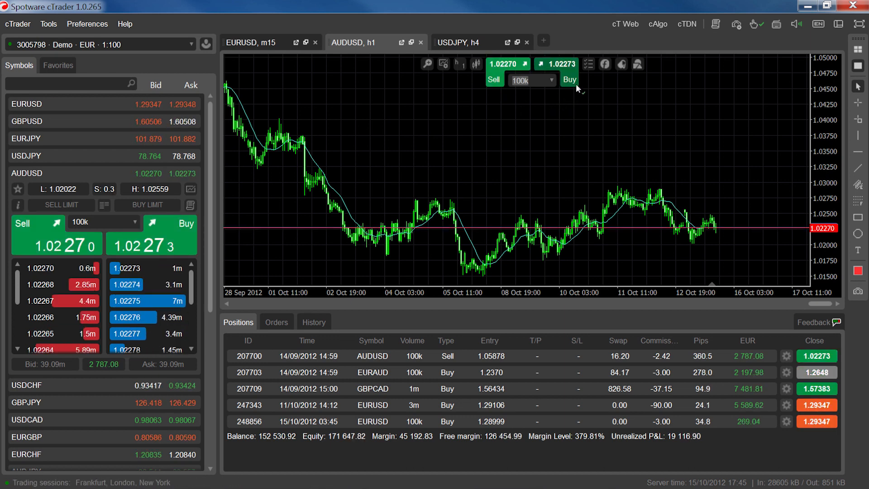
click(570, 79)
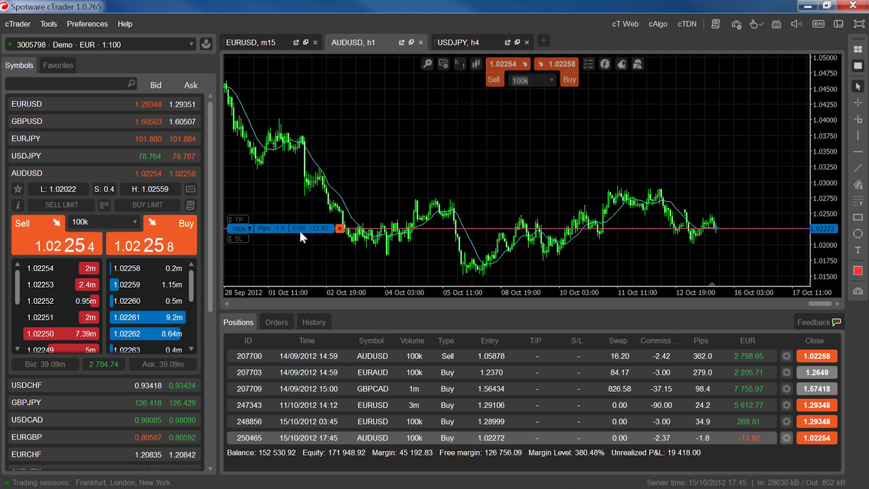
click(589, 64)
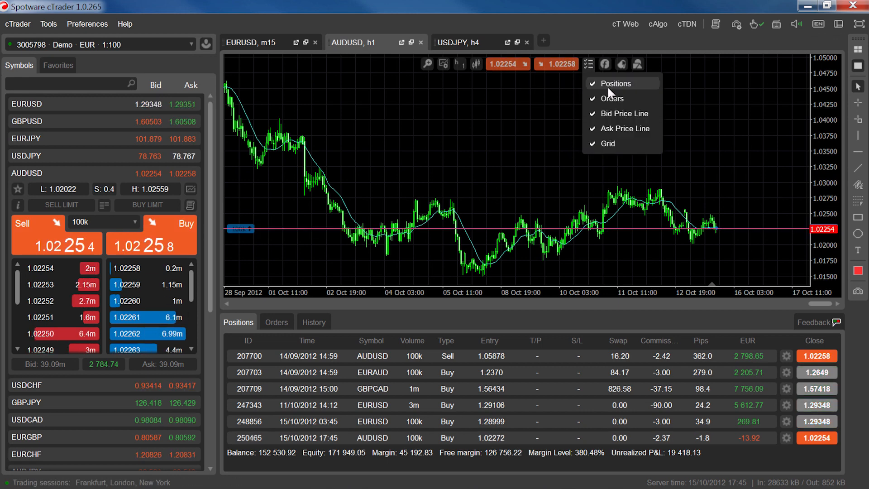
mouse_move(639, 92)
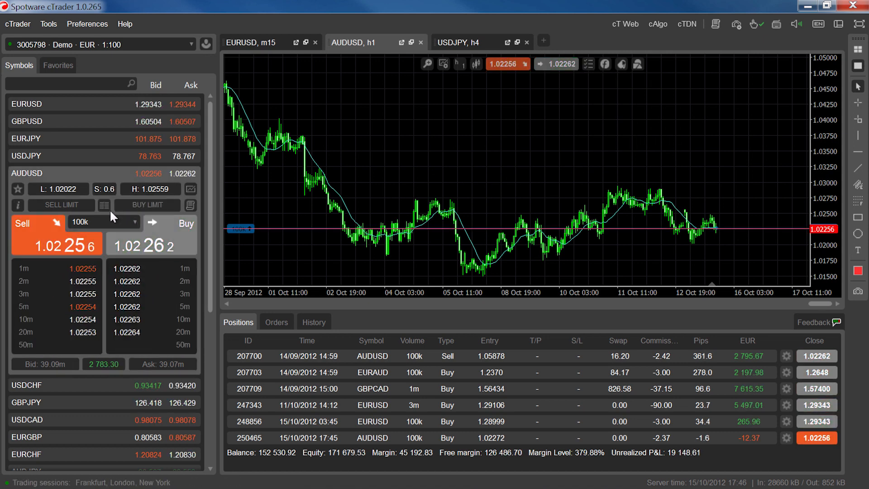
mouse_move(104, 205)
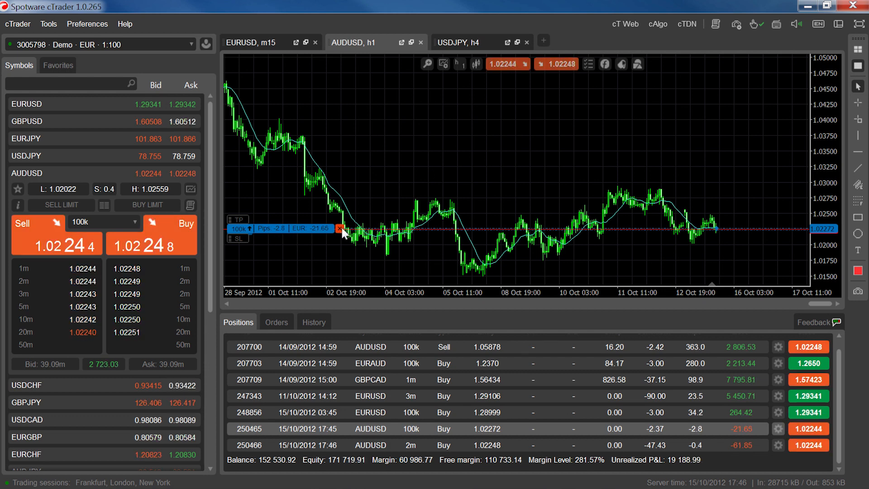
Close the 100k AUDUSD buy from its chart position line at 1.02244.
click(340, 229)
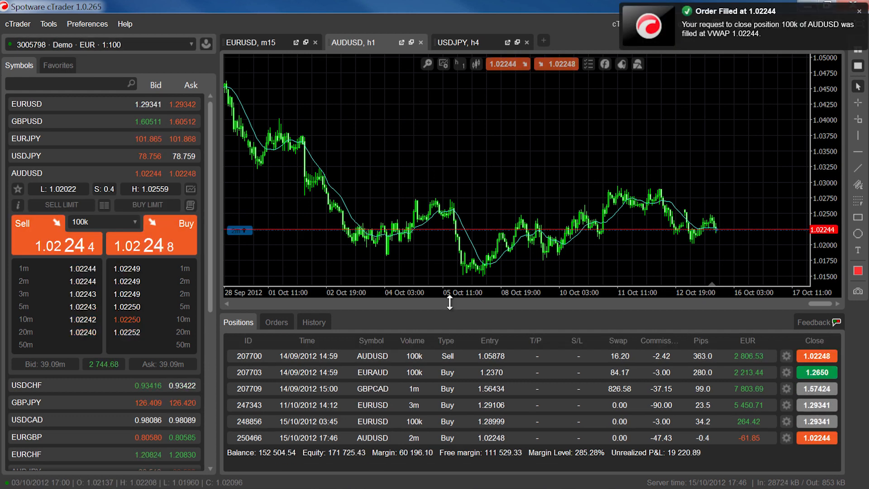